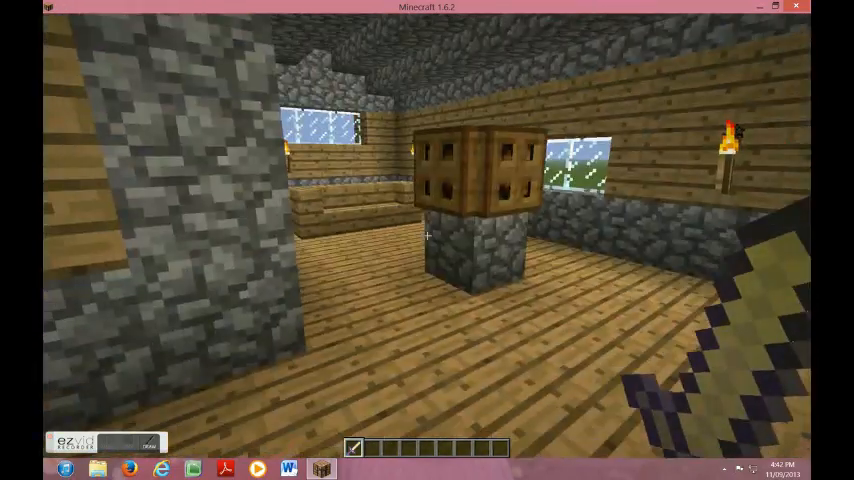
mouse_move(428, 236)
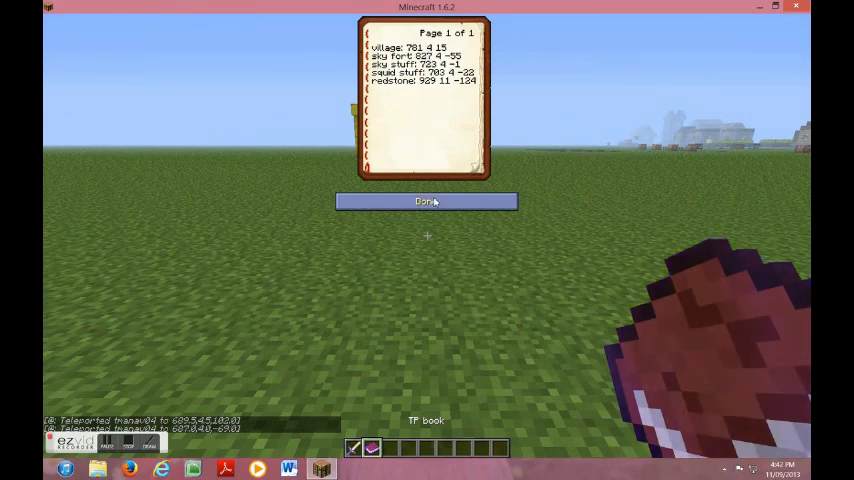
Replace the command block's /tp destination with the village coordinates 781 4 15 and teleport there.
left_click(426, 200)
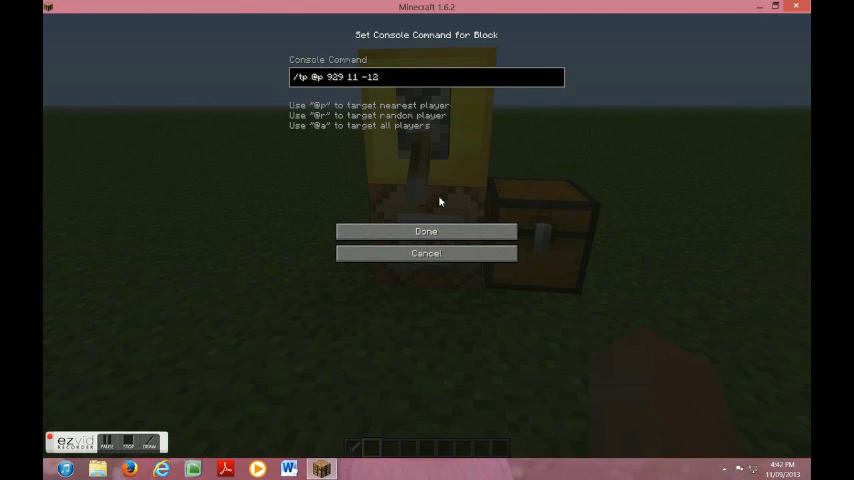
key("BackSpace")
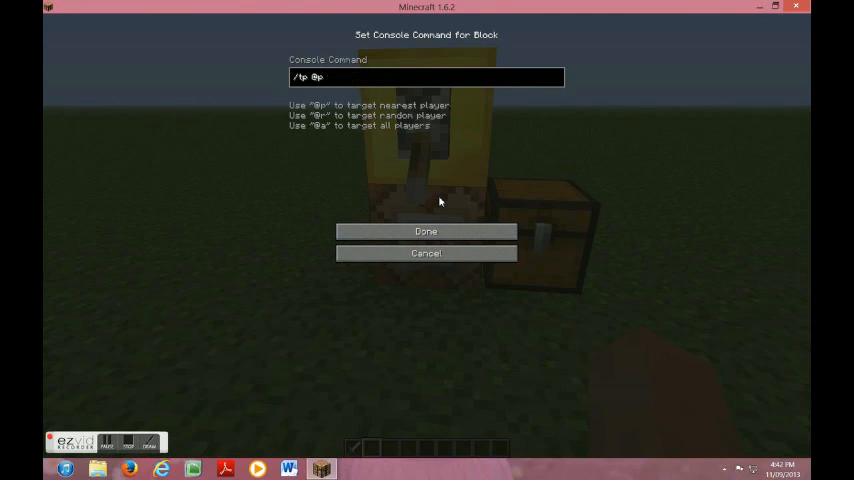
type("781 4")
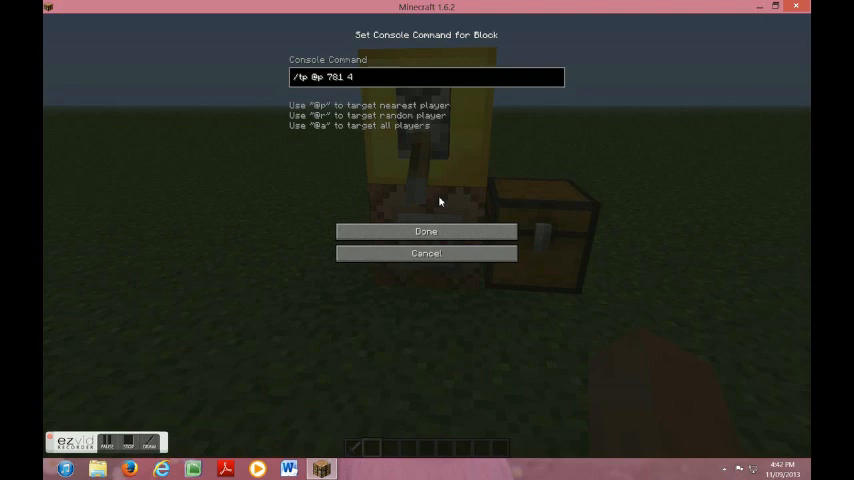
left_click(424, 232)
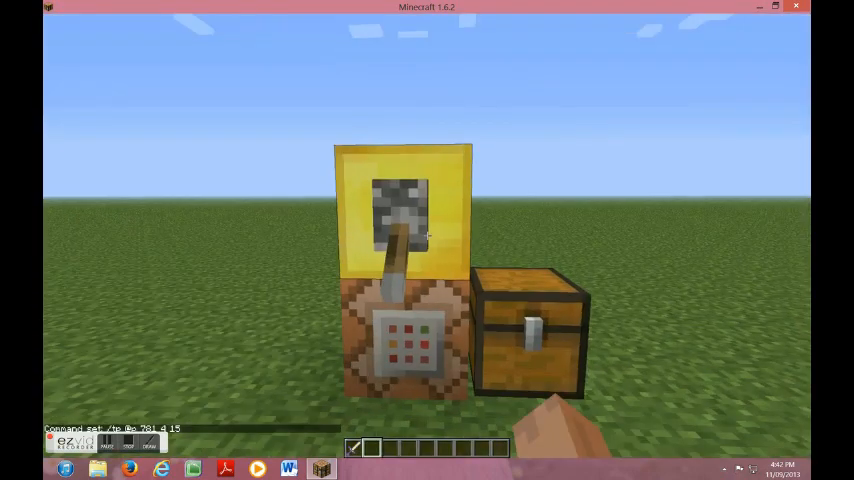
key("enter")
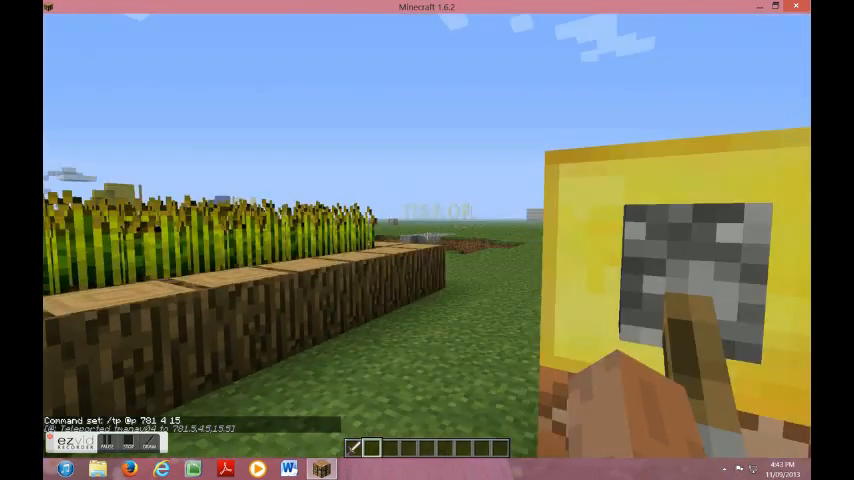